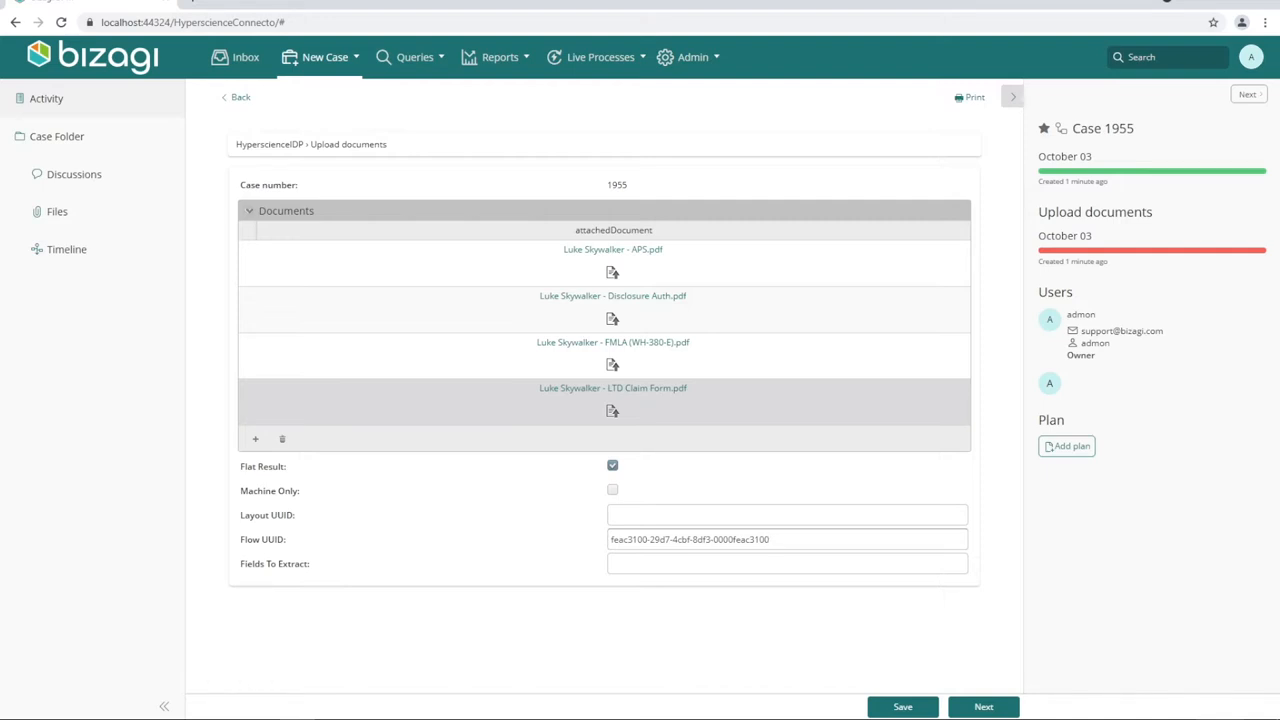
- Submit the Upload documents step of the case with the attached claim documents via Next
left_click(784, 540)
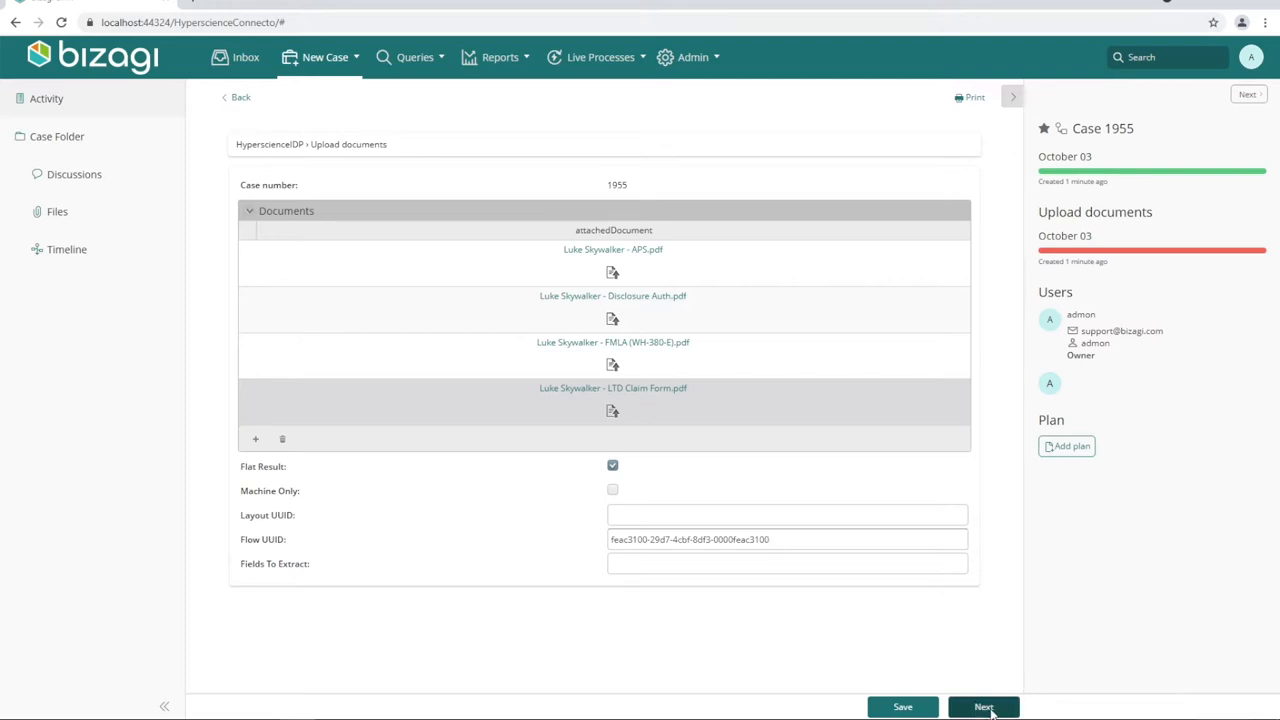
left_click(984, 708)
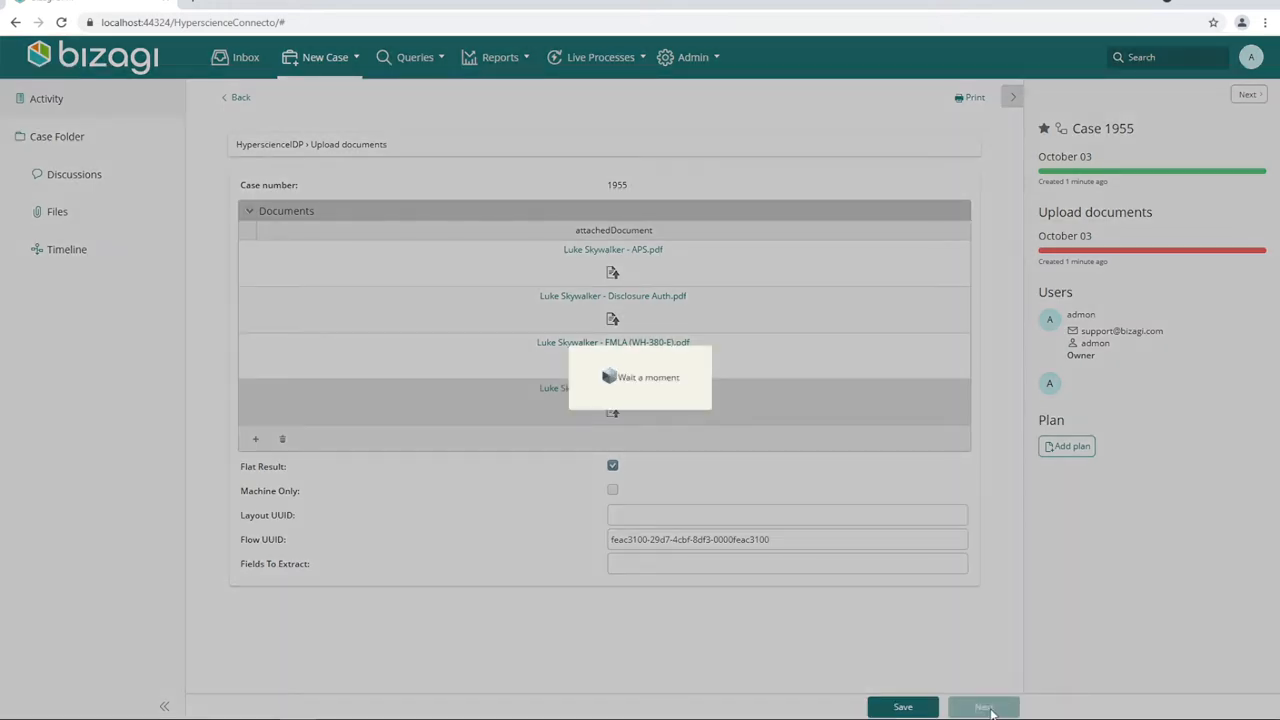
left_click(984, 708)
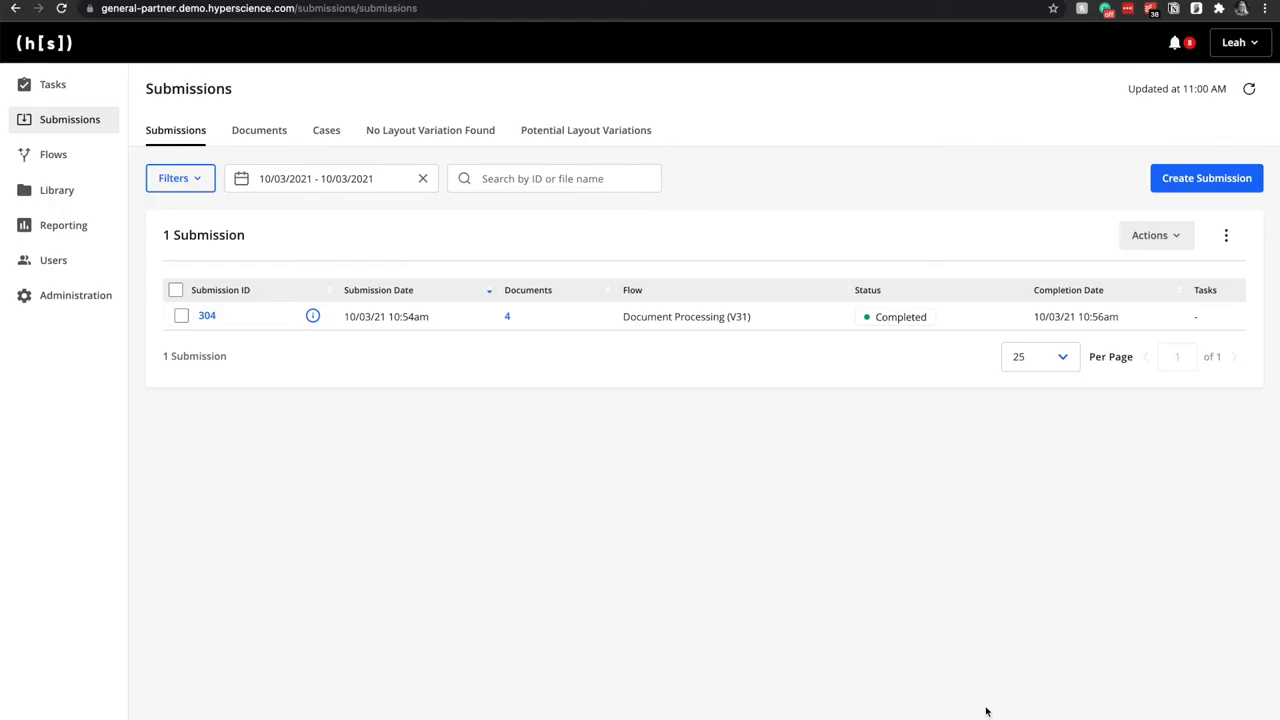
mouse_move(220, 320)
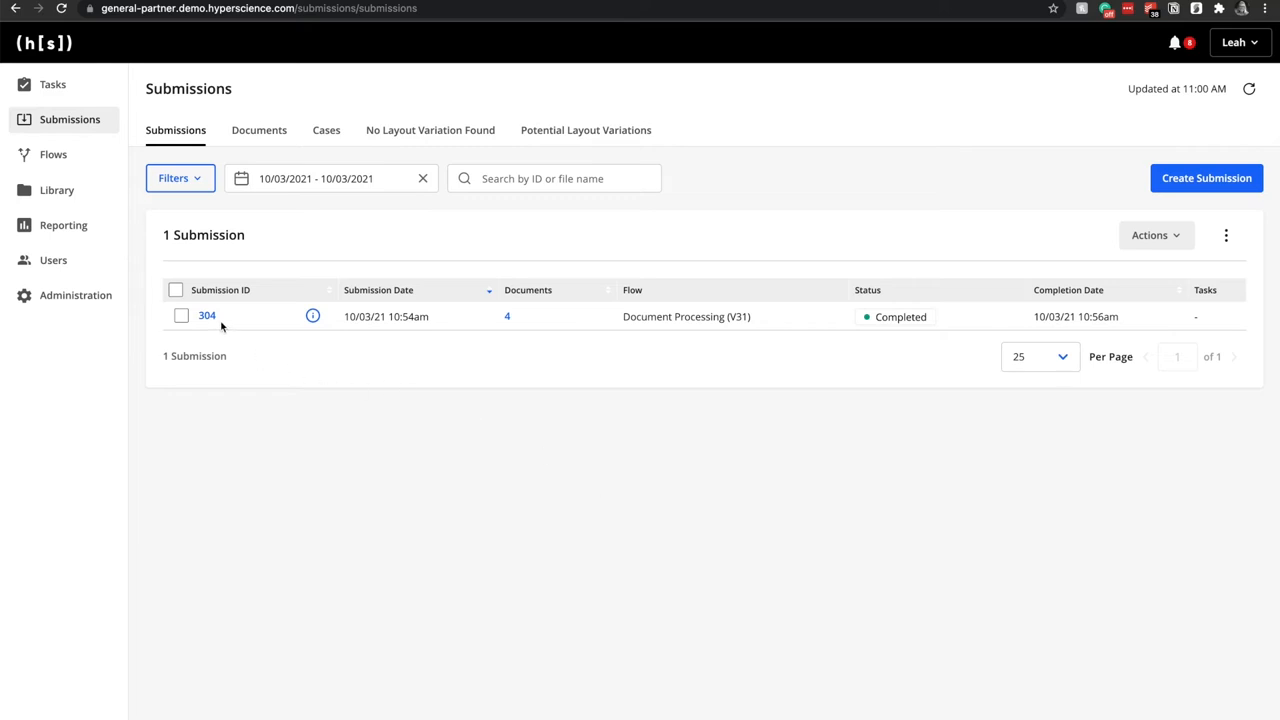
- View submission 304's details: Complete, 100.0% transcription, four documents each Complete
left_click(208, 316)
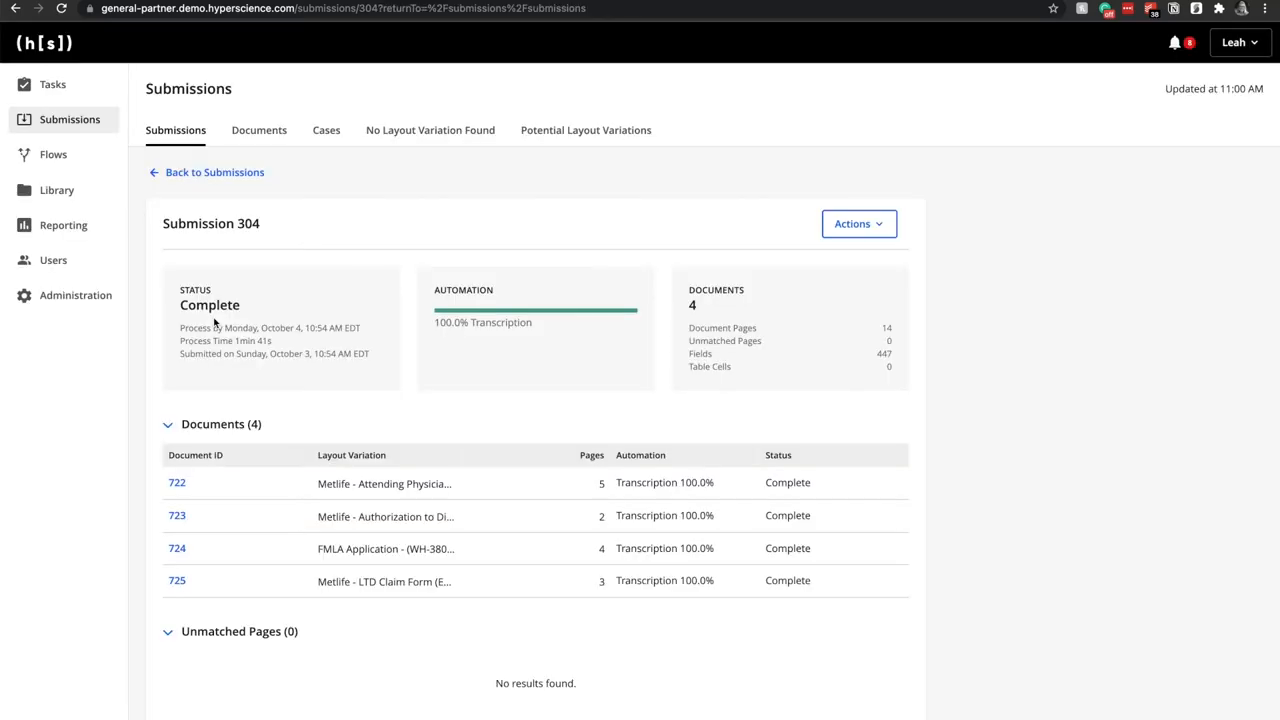
mouse_move(710, 318)
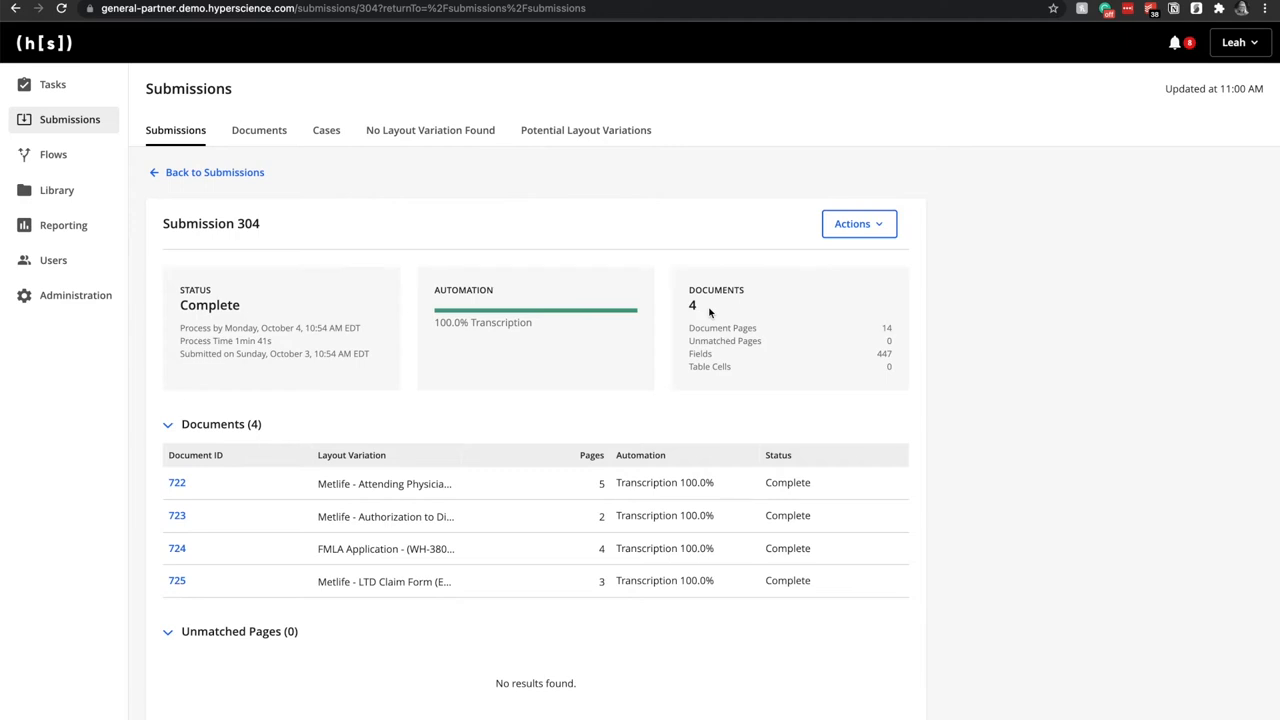
mouse_move(878, 332)
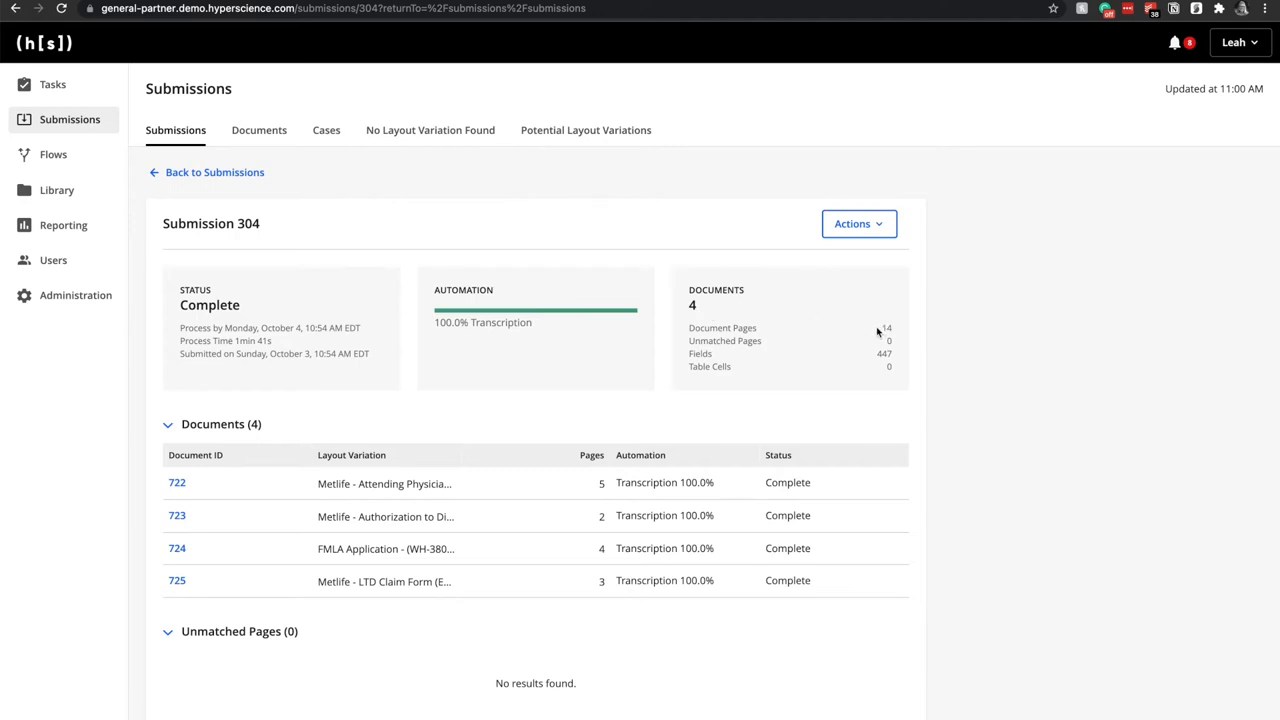
mouse_move(870, 360)
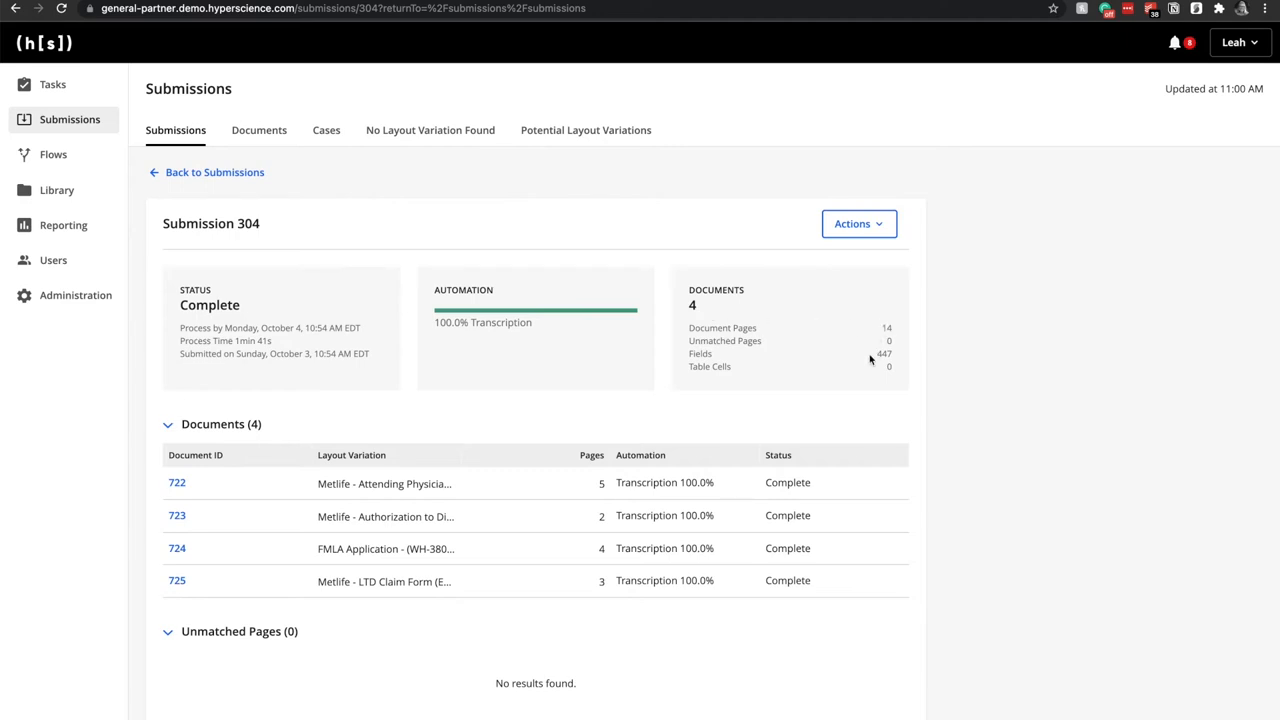
mouse_move(556, 332)
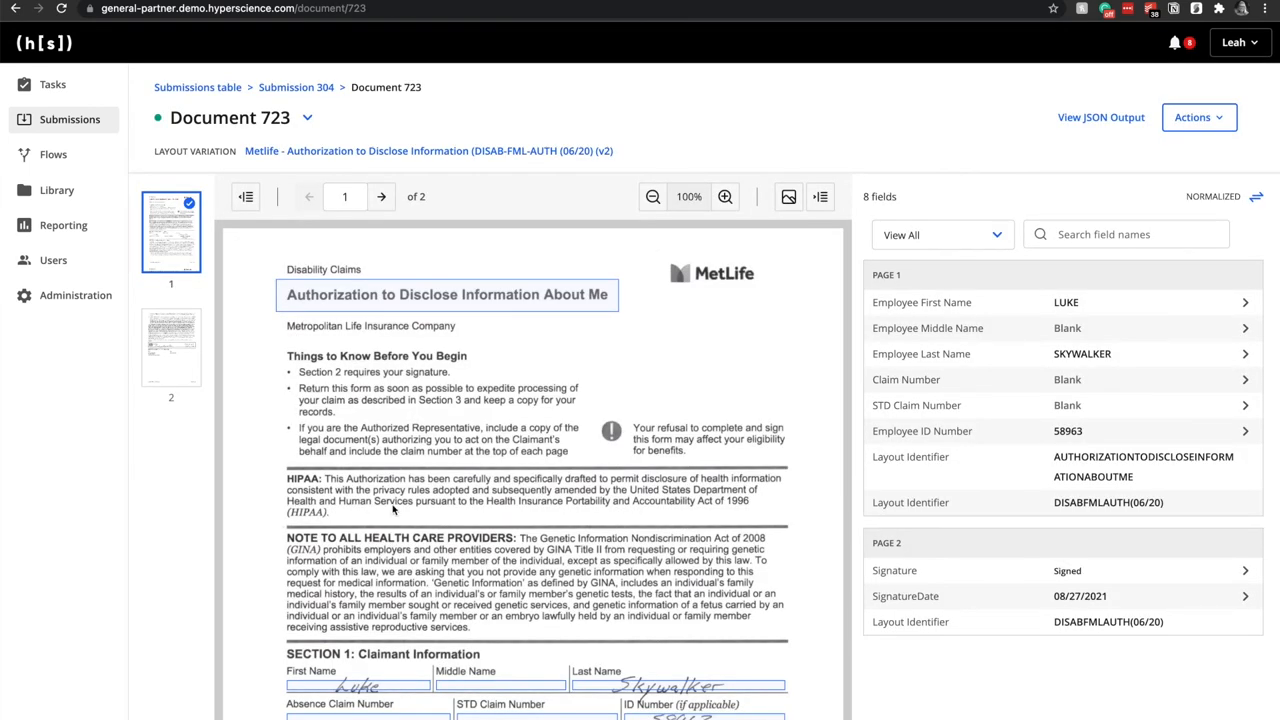
- Review document 723's extracted fields within submission 304
scroll("down", 3)
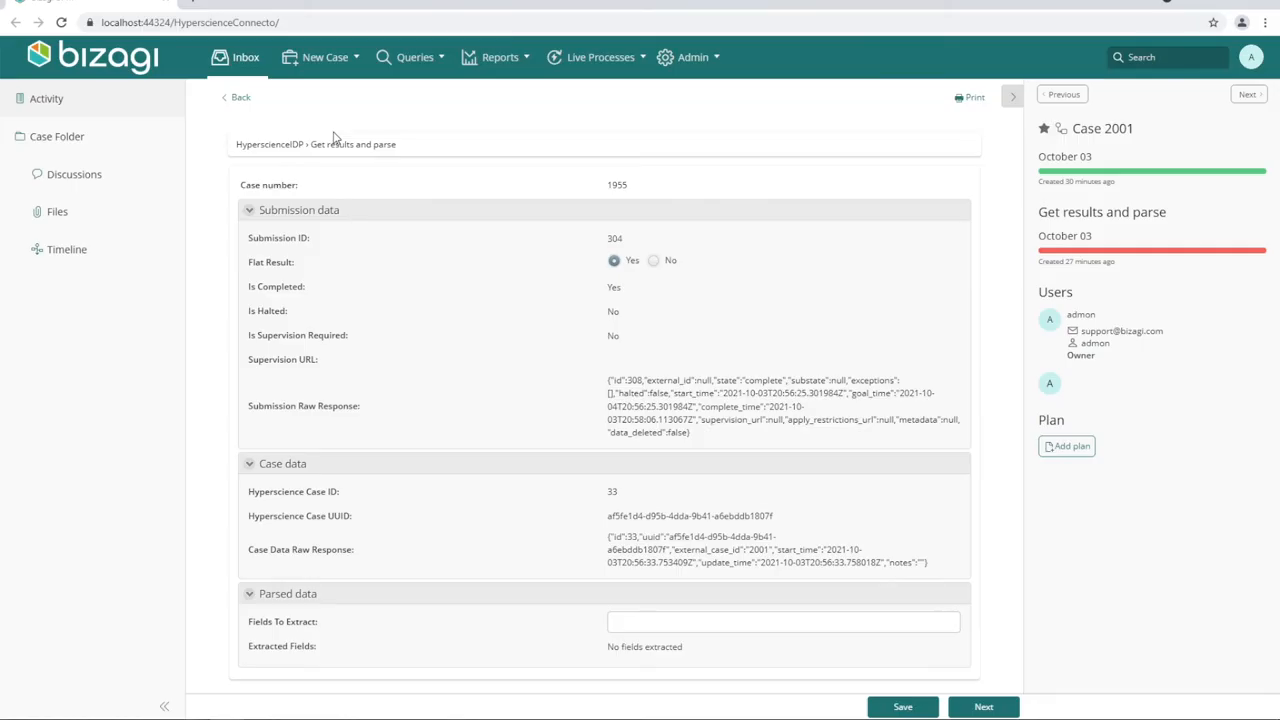
mouse_move(624, 294)
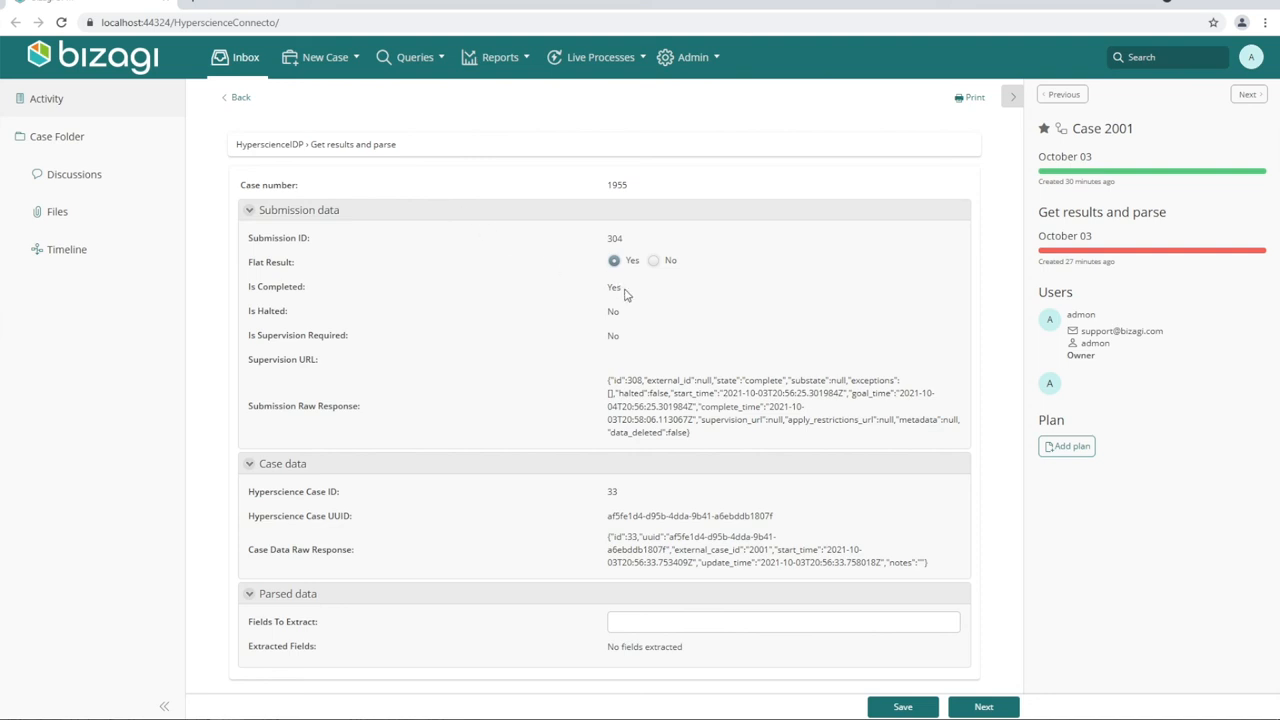